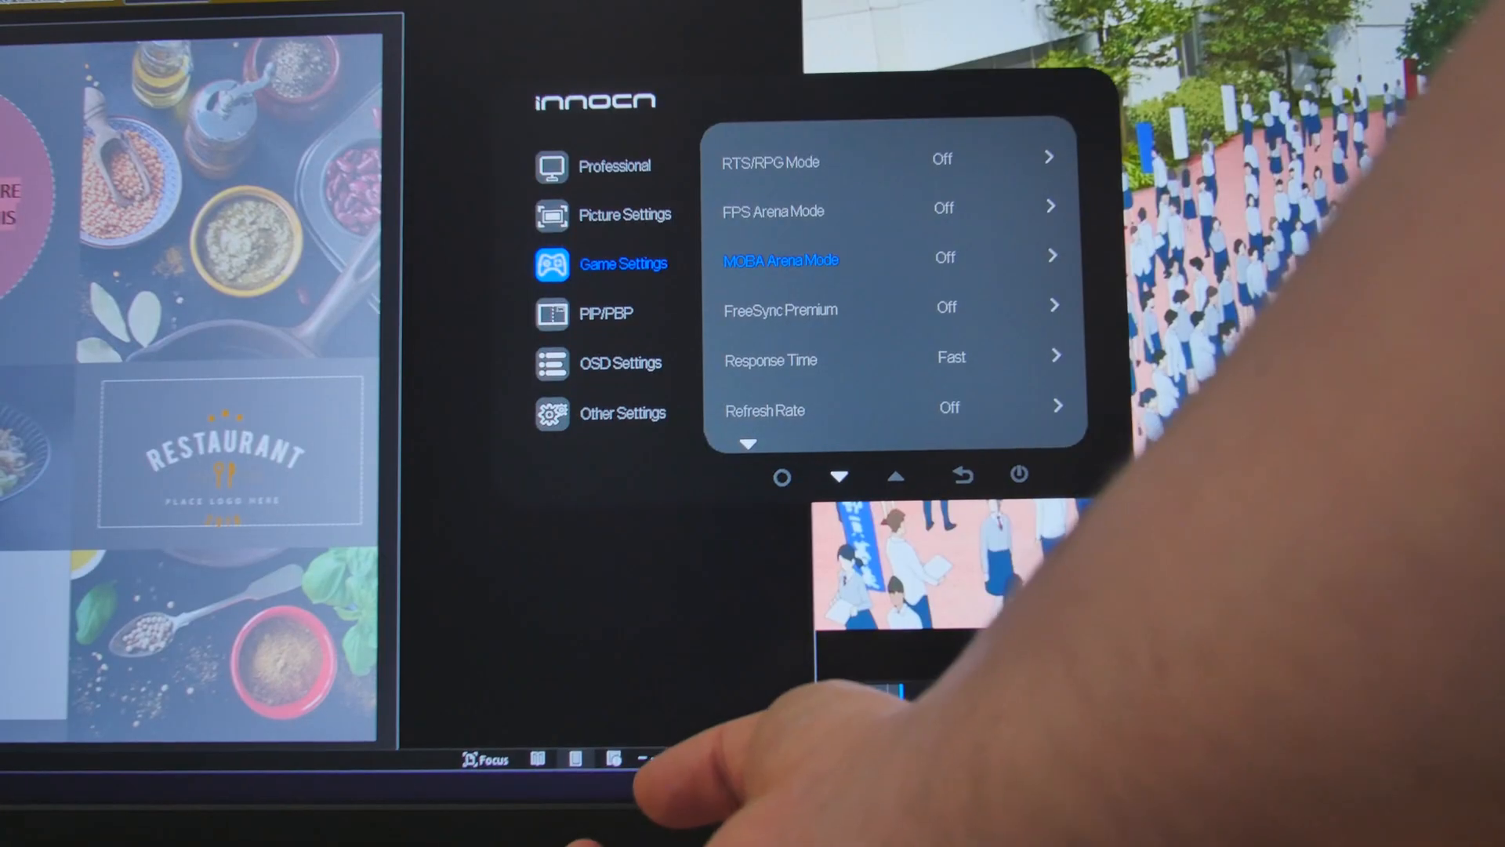
- Set FreeSync Premium to On in the monitor's Game Settings menu
click(837, 477)
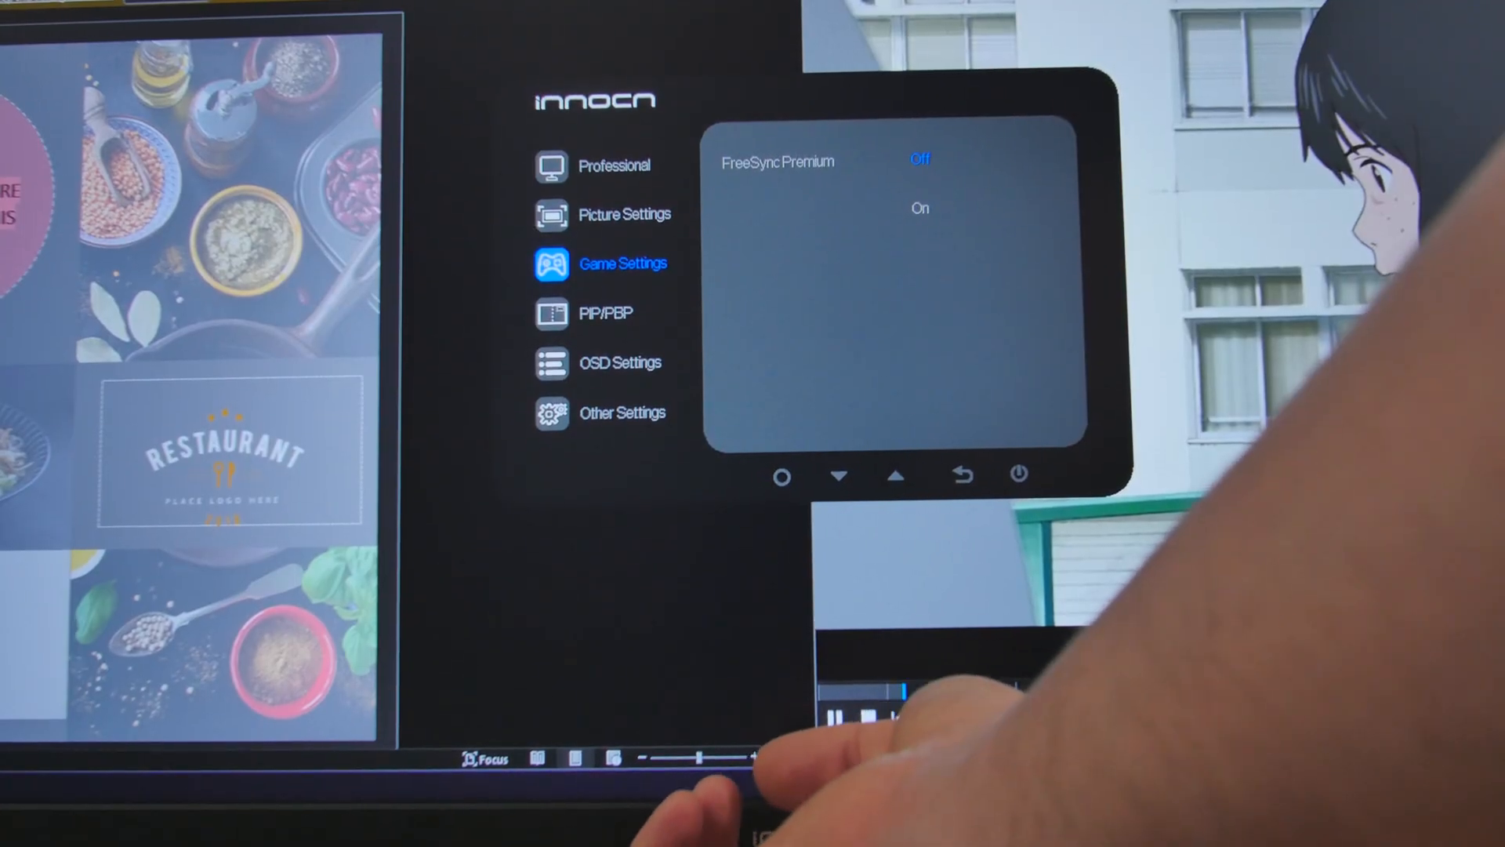
click(839, 475)
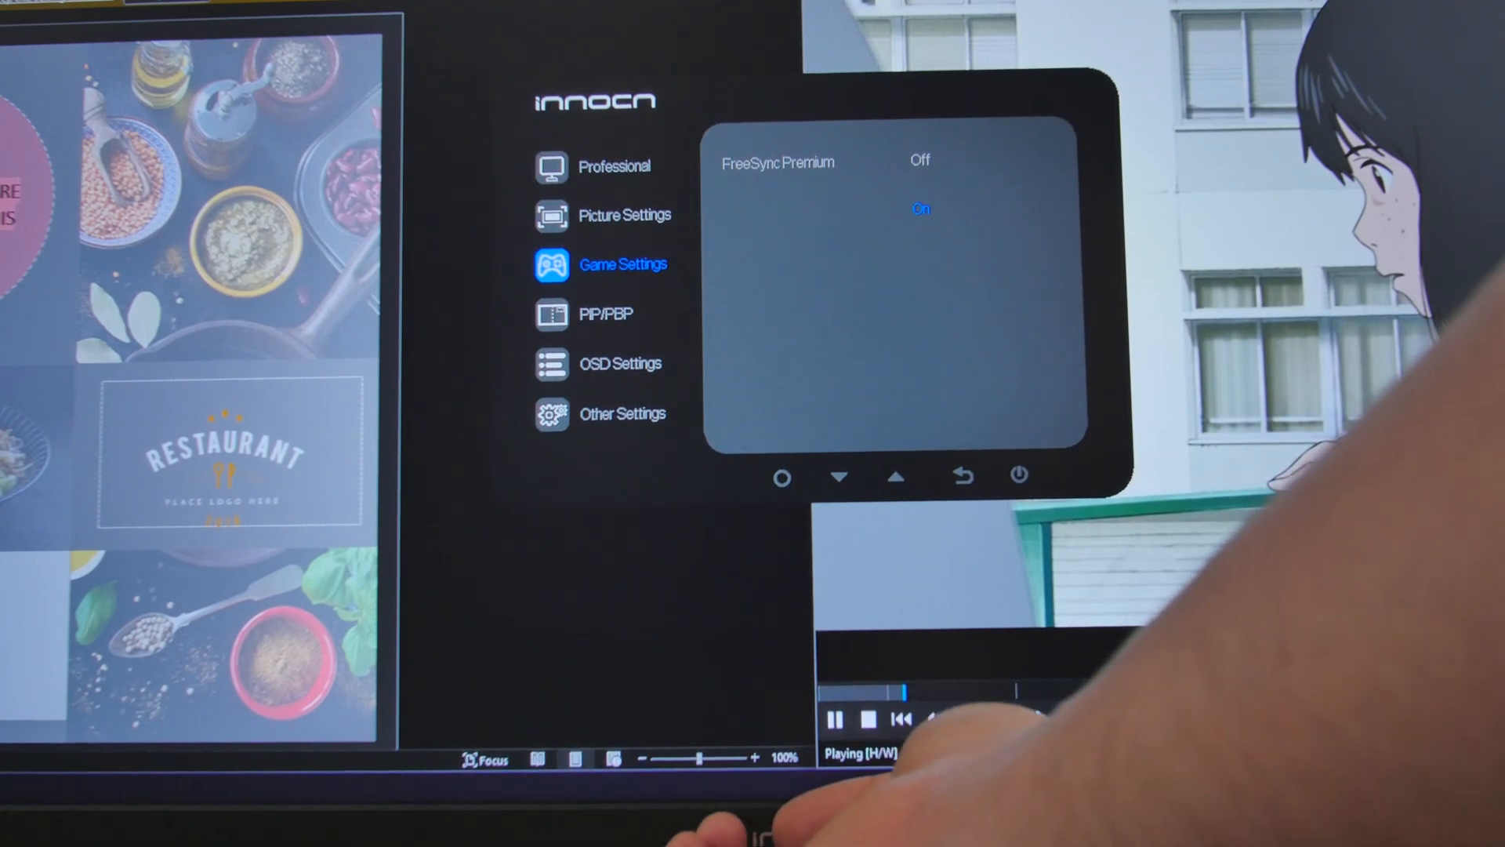
click(898, 475)
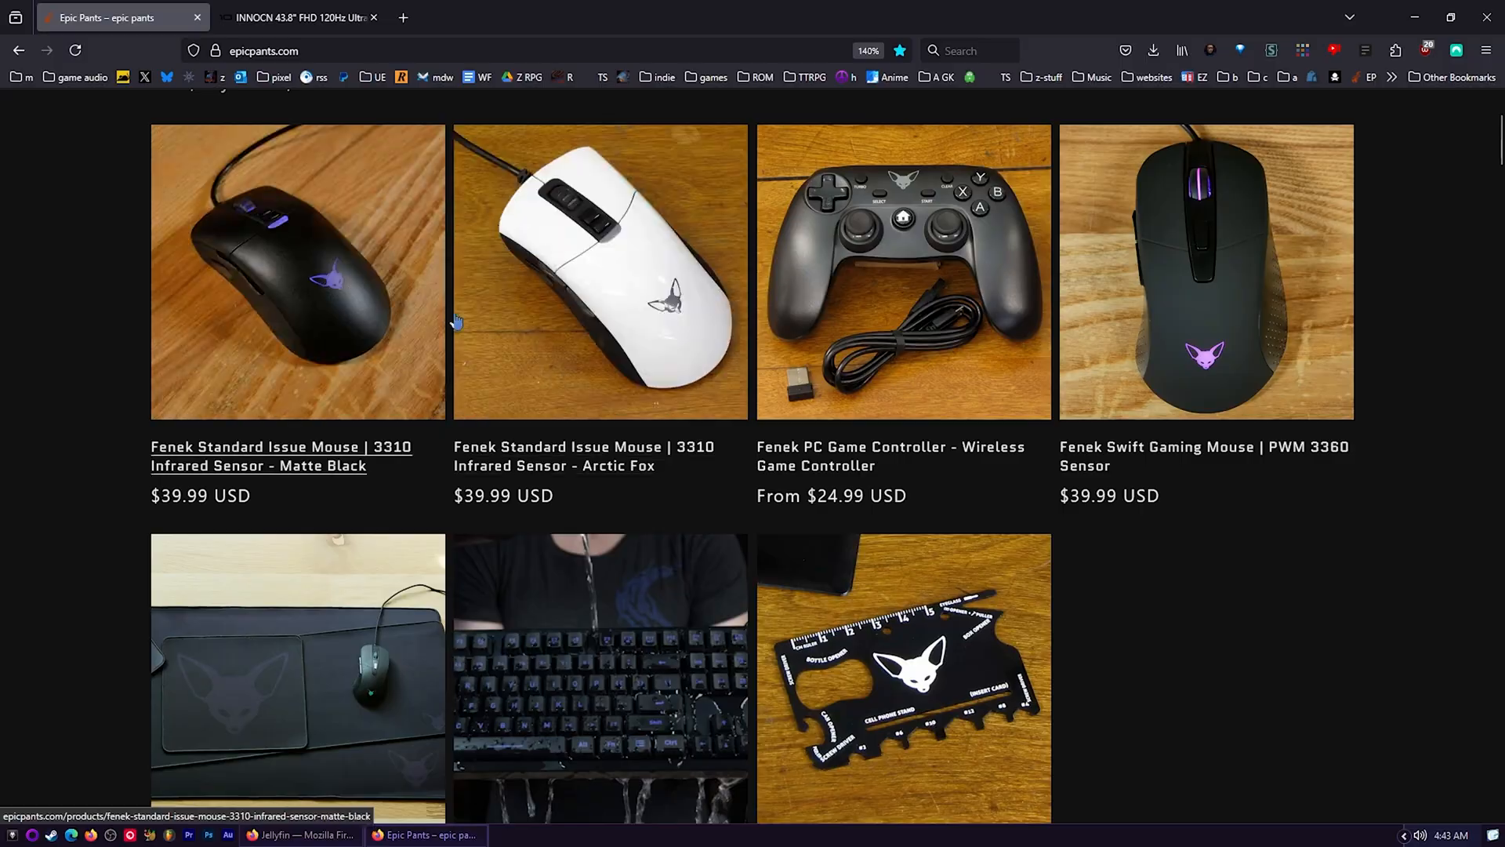
mouse_move(1179, 281)
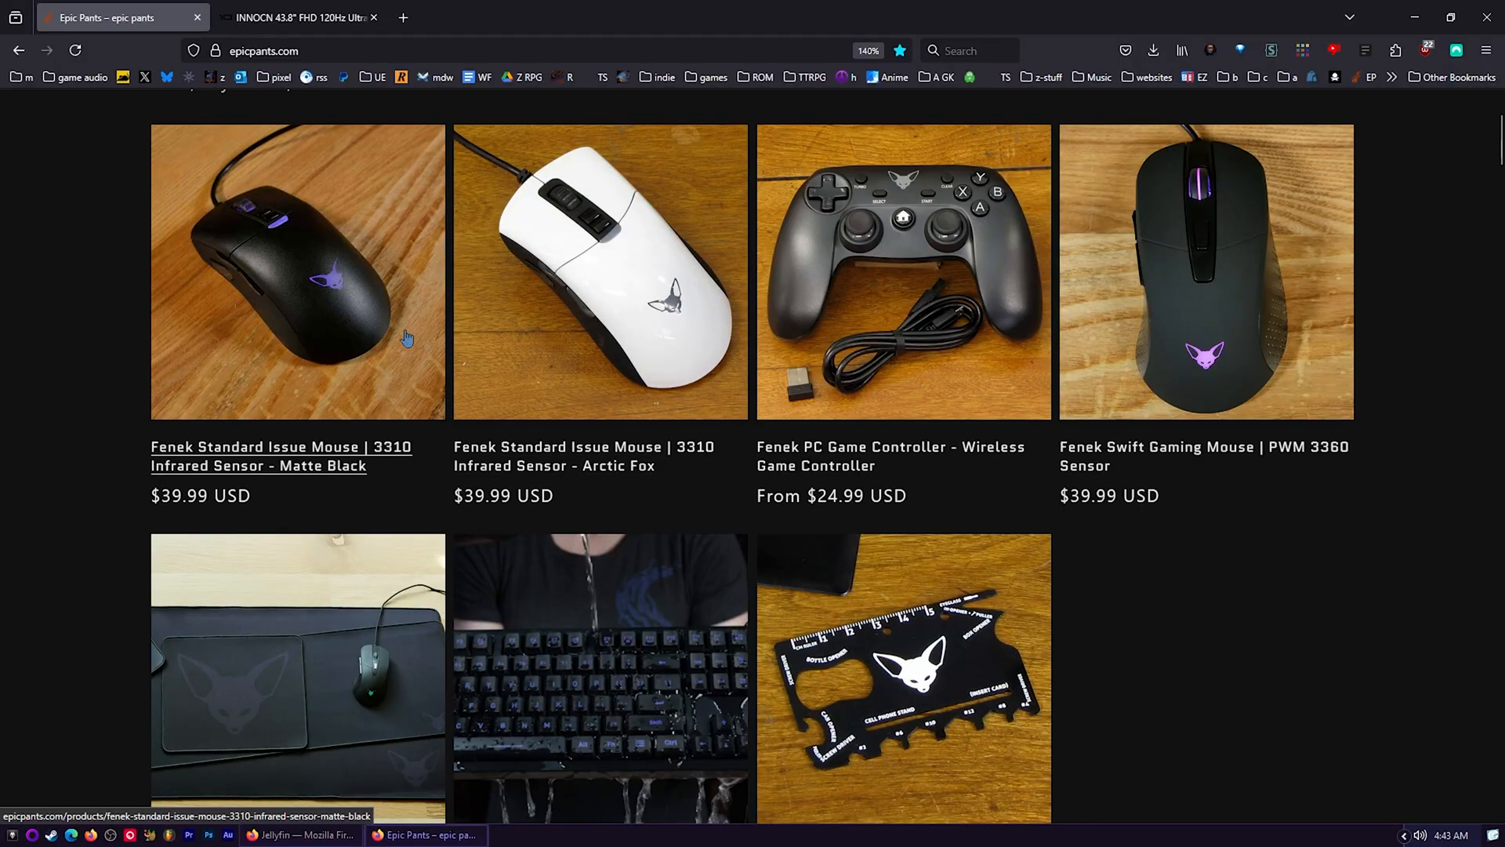
mouse_move(1089, 507)
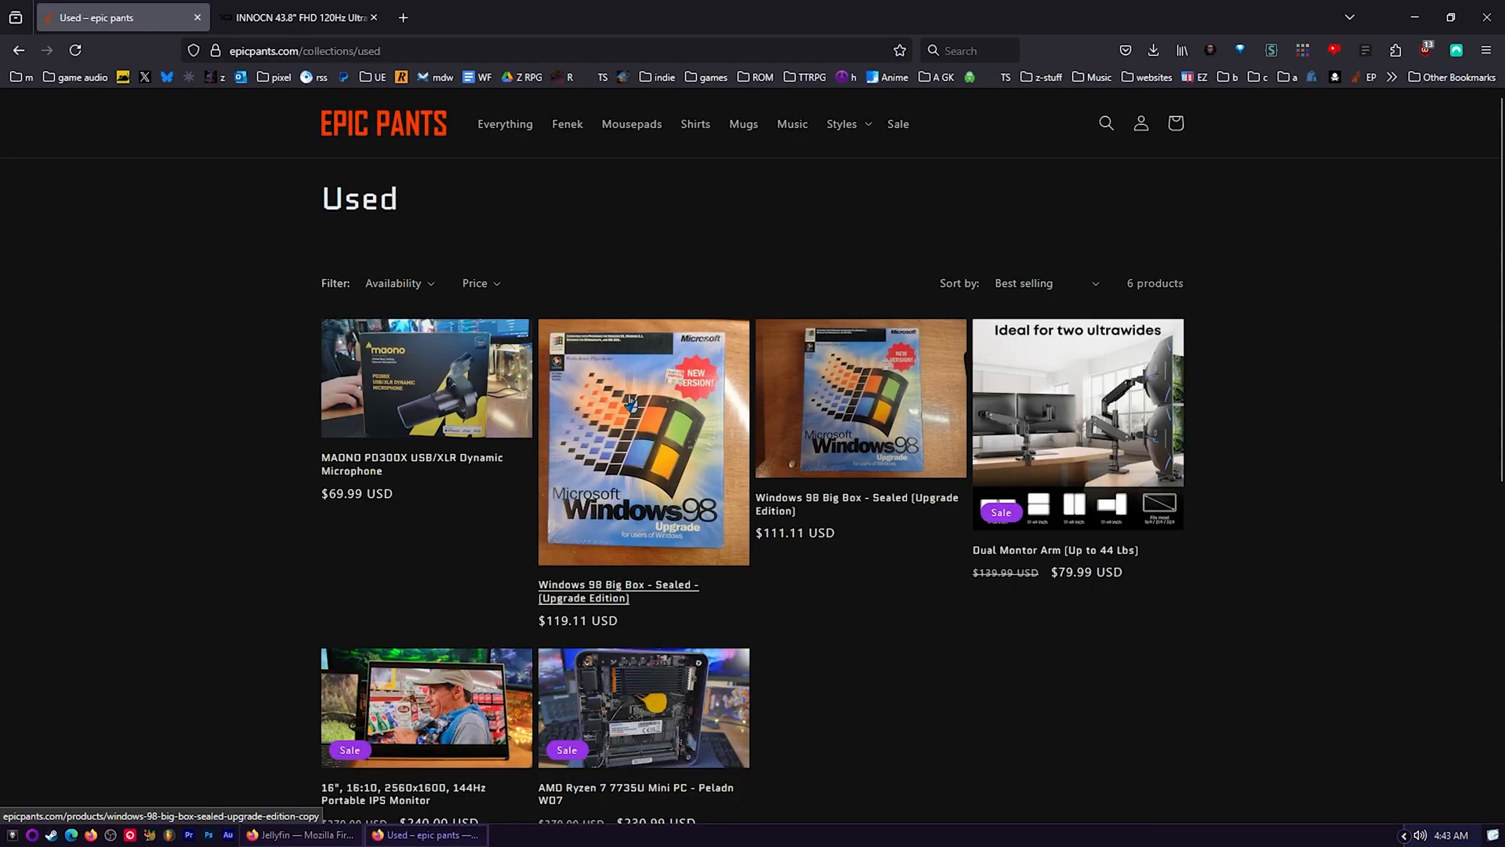
- Go to the $119.11 Windows 98 Big Box Sealed Upgrade Edition listing from the Used collection
click(643, 442)
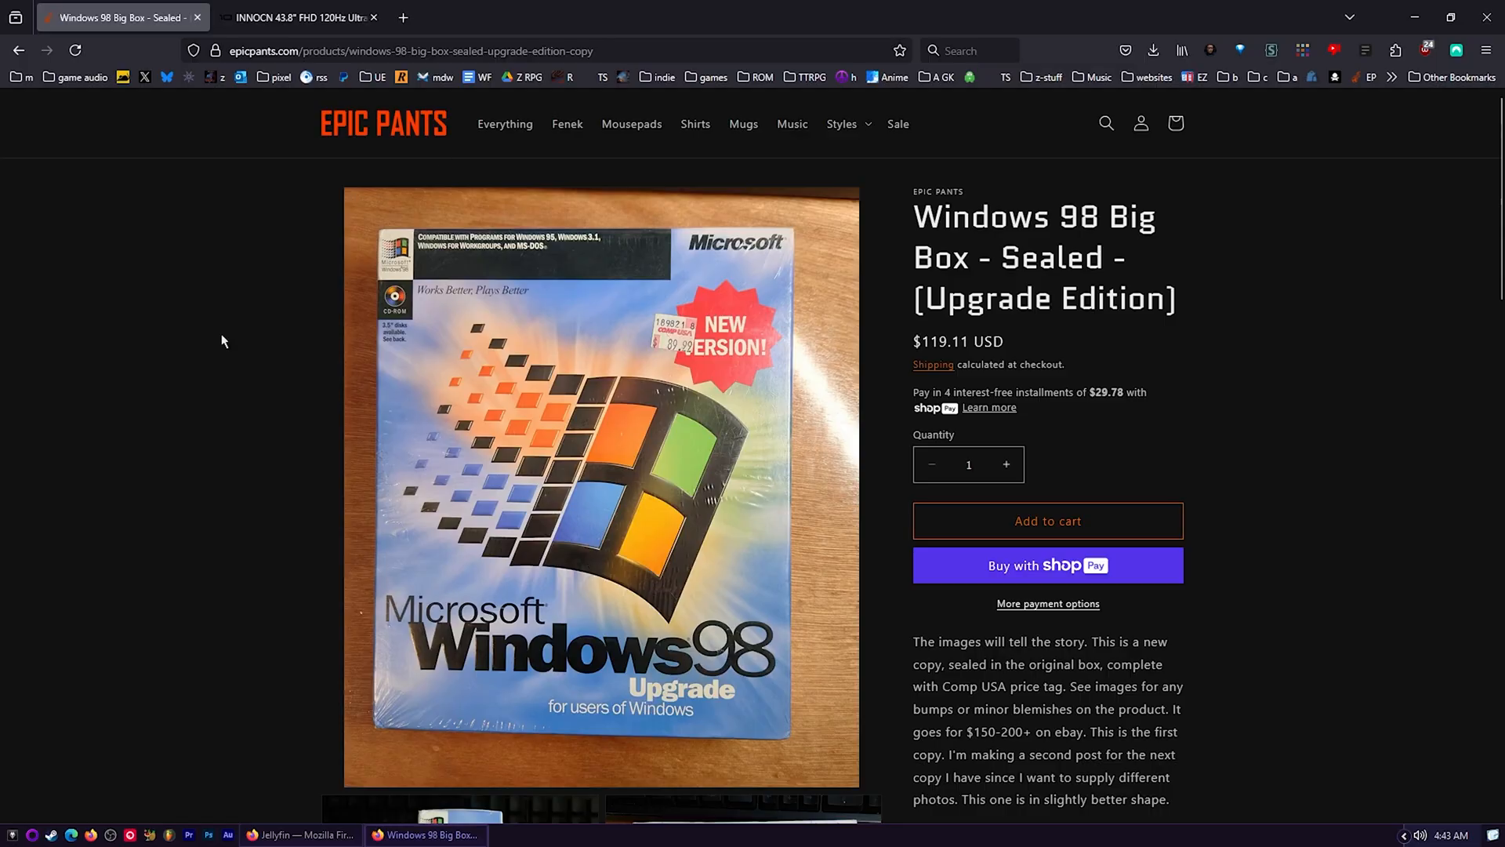
mouse_move(672, 245)
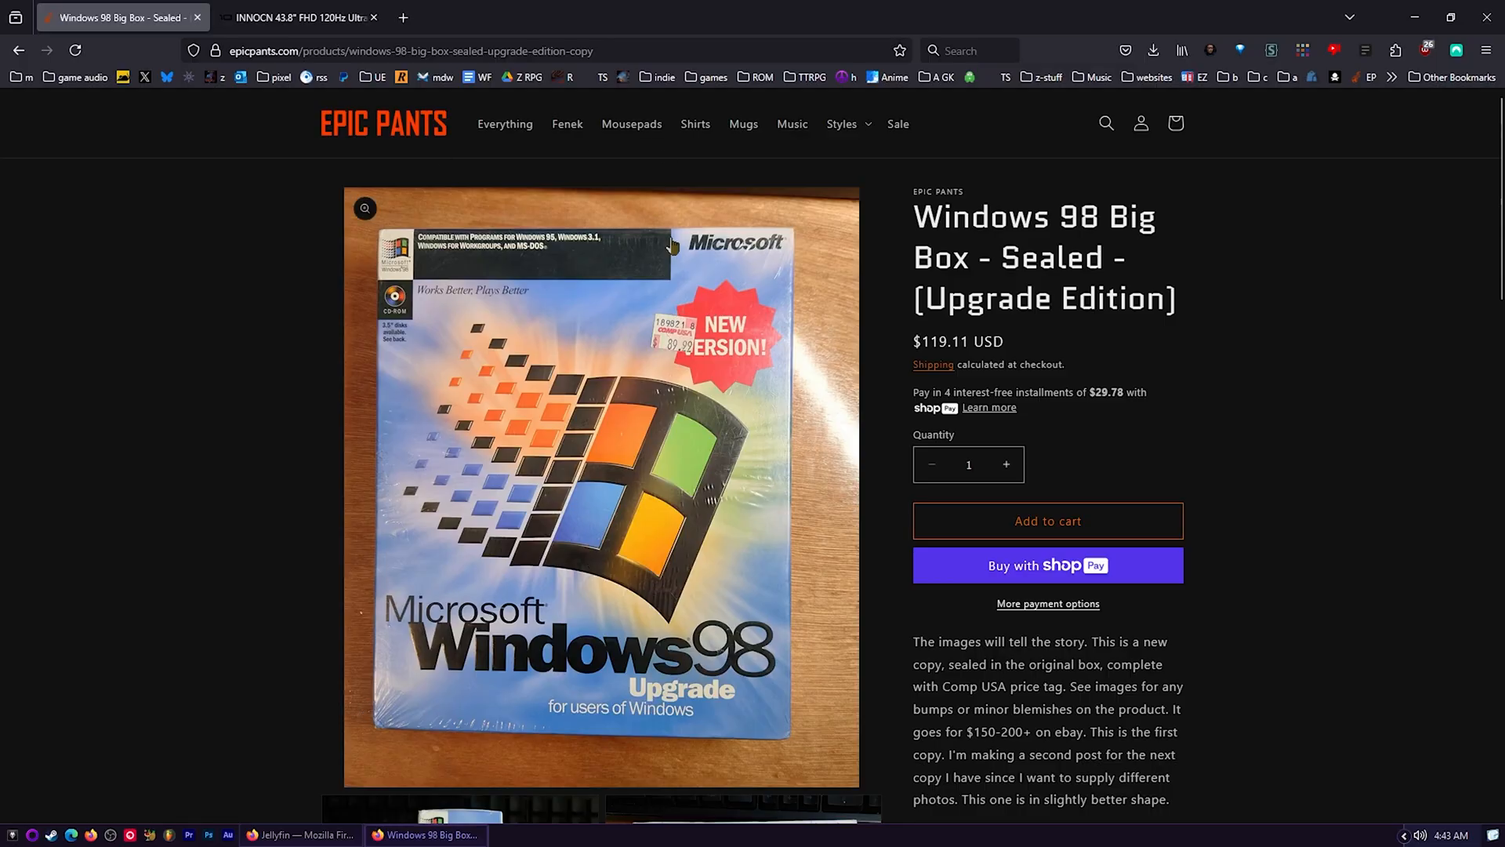